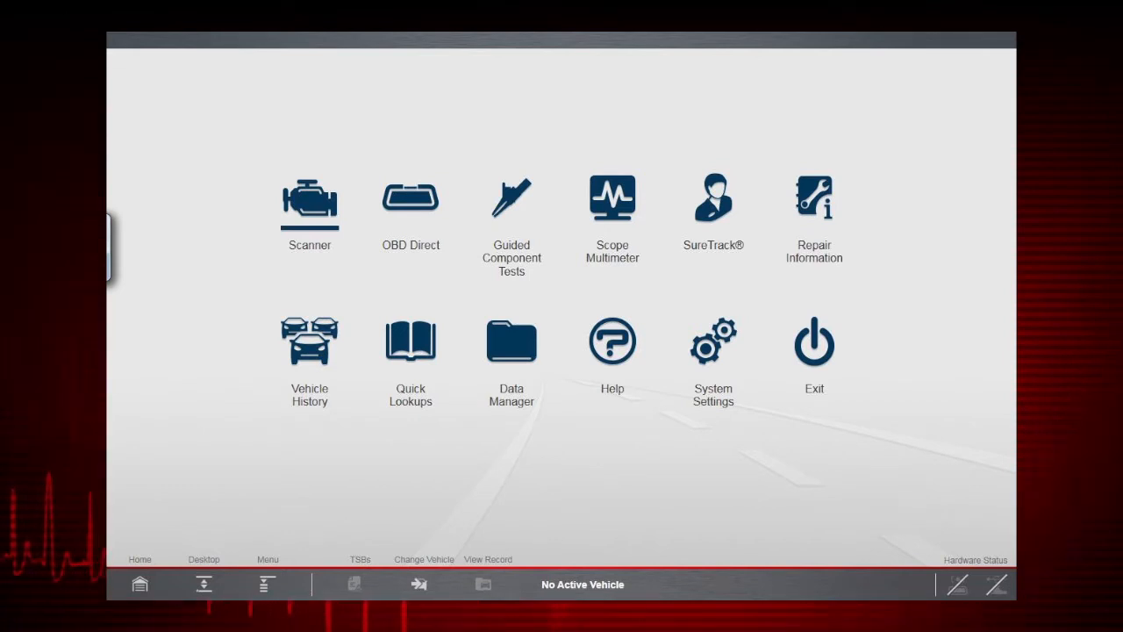
Tour the home-screen module icons, visit System Settings, and come back home
{"action": "left_click", "coordinate": [309, 208]}
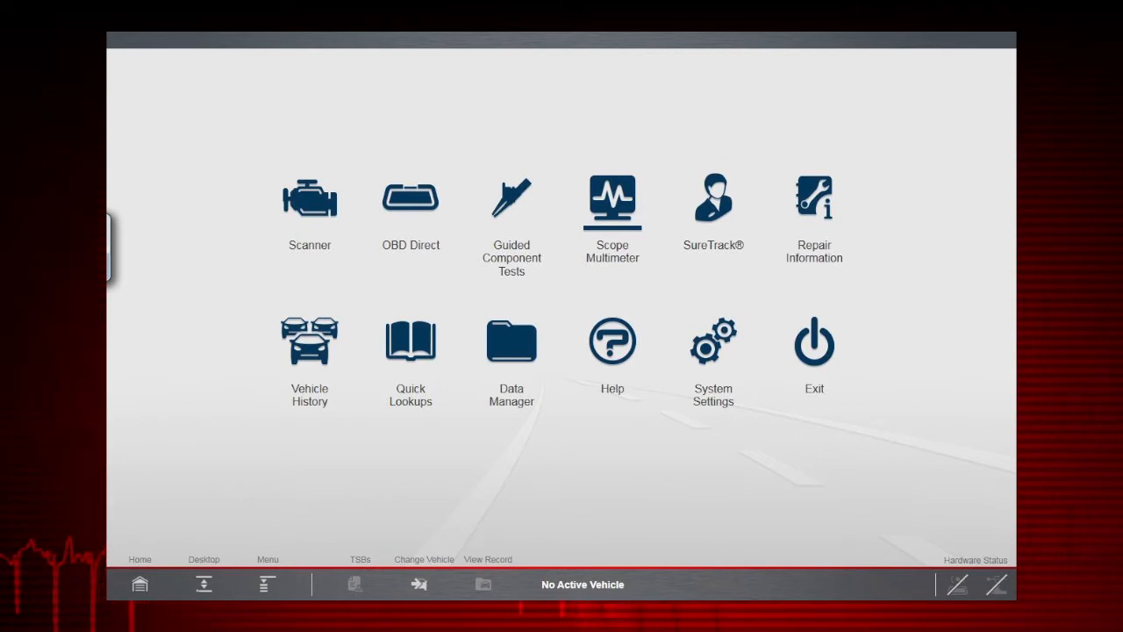
{"action": "left_click", "coordinate": [713, 208]}
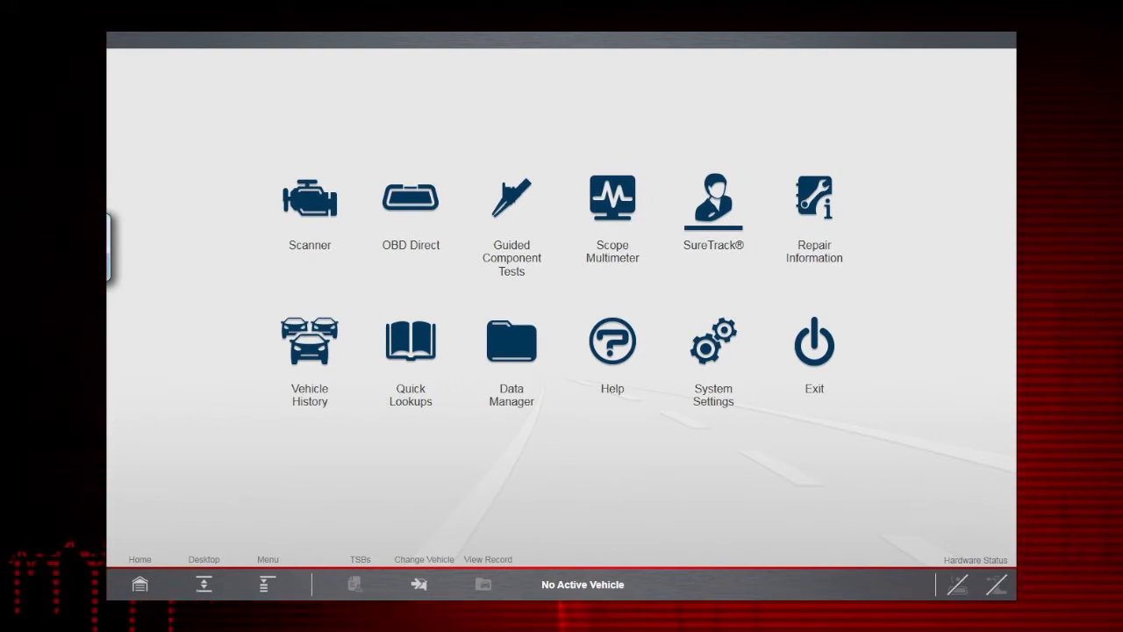
{"action": "left_click", "coordinate": [814, 210]}
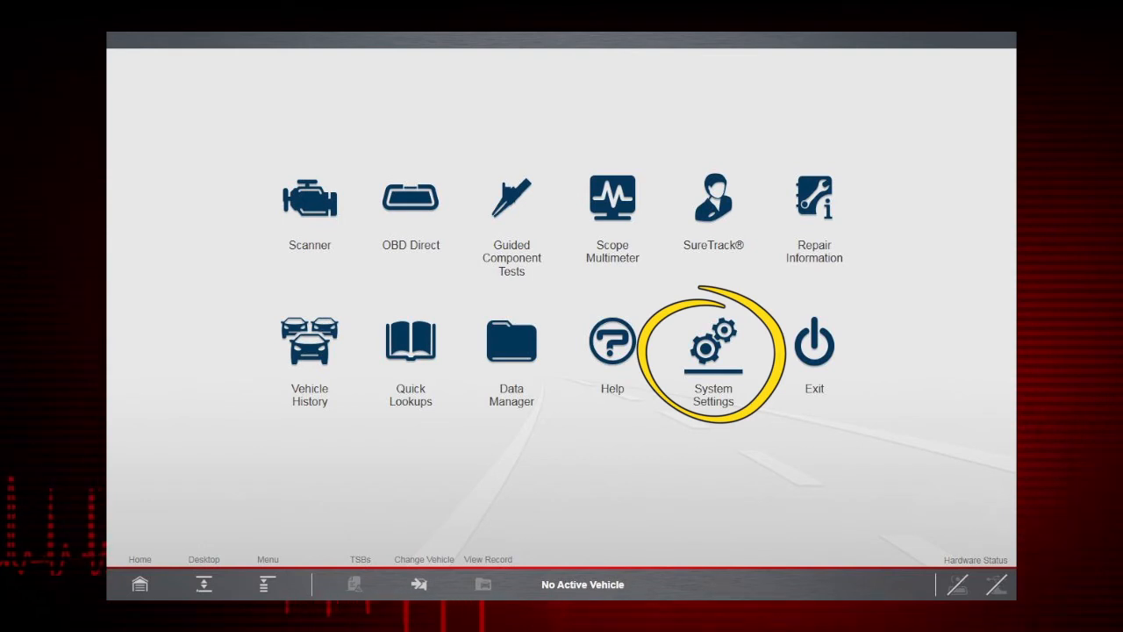
{"action": "left_click", "coordinate": [713, 351]}
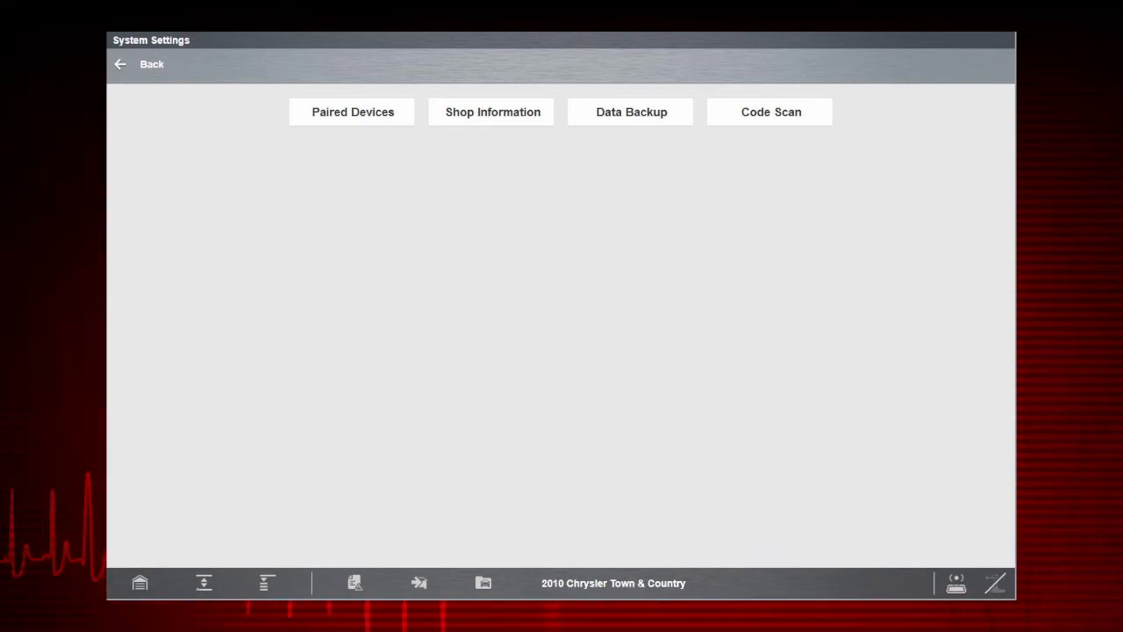
{"action": "left_click", "coordinate": [137, 64]}
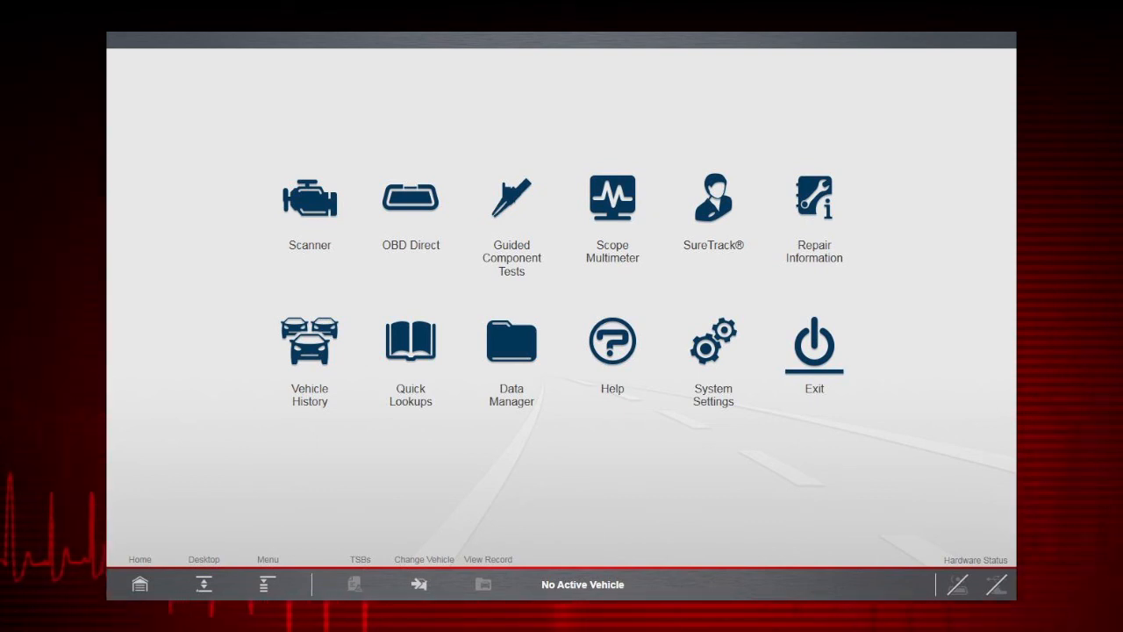
Point out the Exit icon on the home screen
{"action": "left_click", "coordinate": [418, 582]}
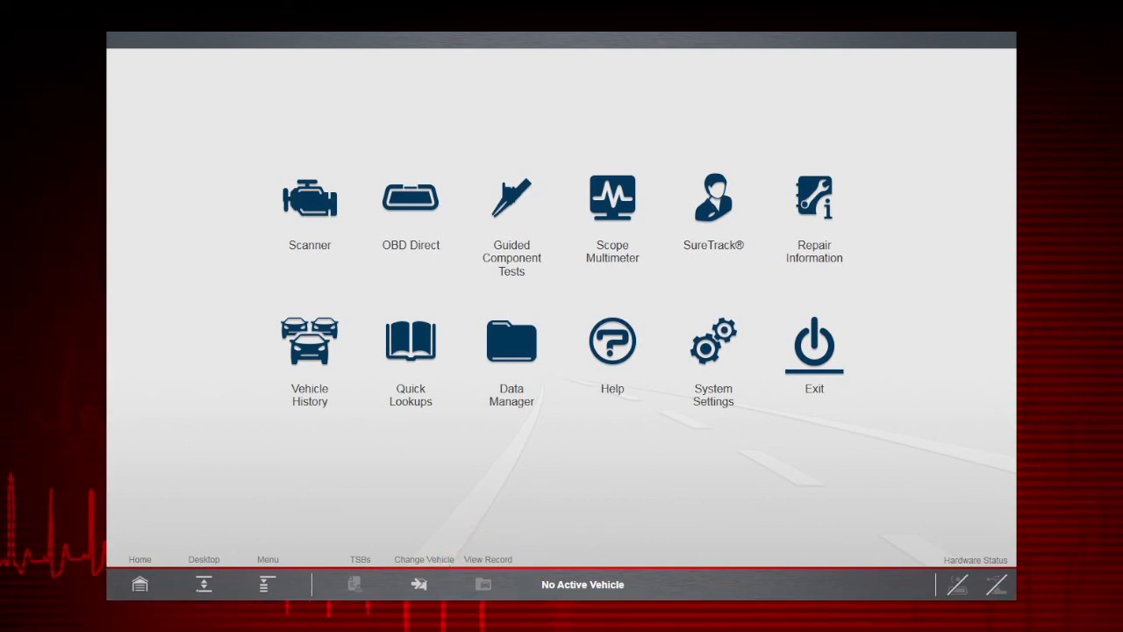
View the 2006 Demonstration Tahoe (4WD) Demo history, then return home with it active
{"action": "left_click", "coordinate": [309, 343]}
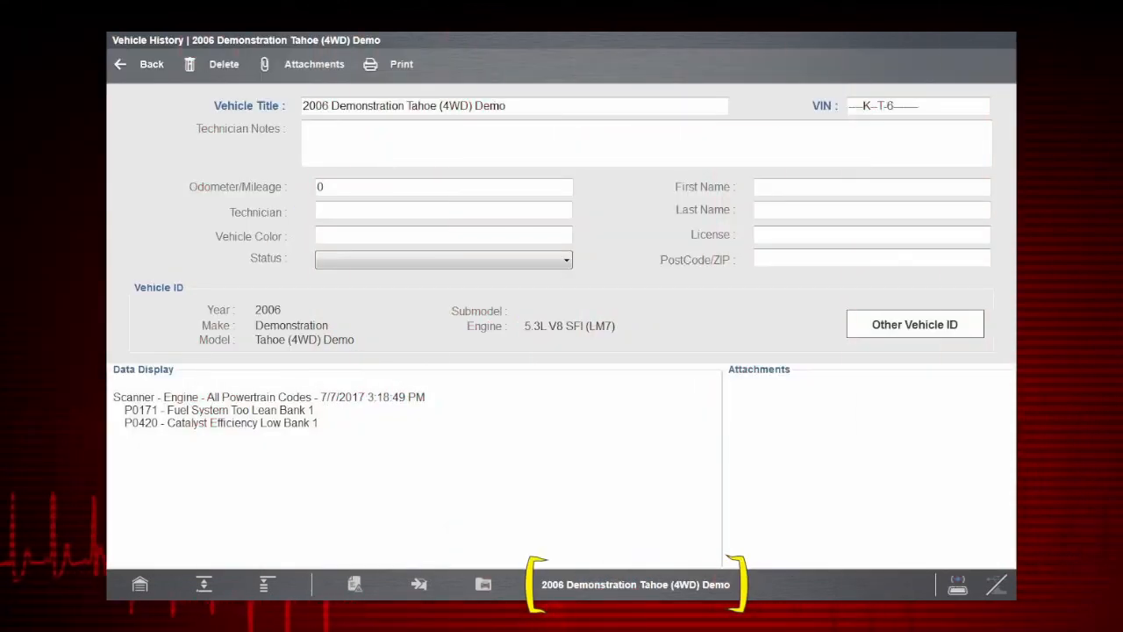
{"action": "left_click", "coordinate": [139, 63]}
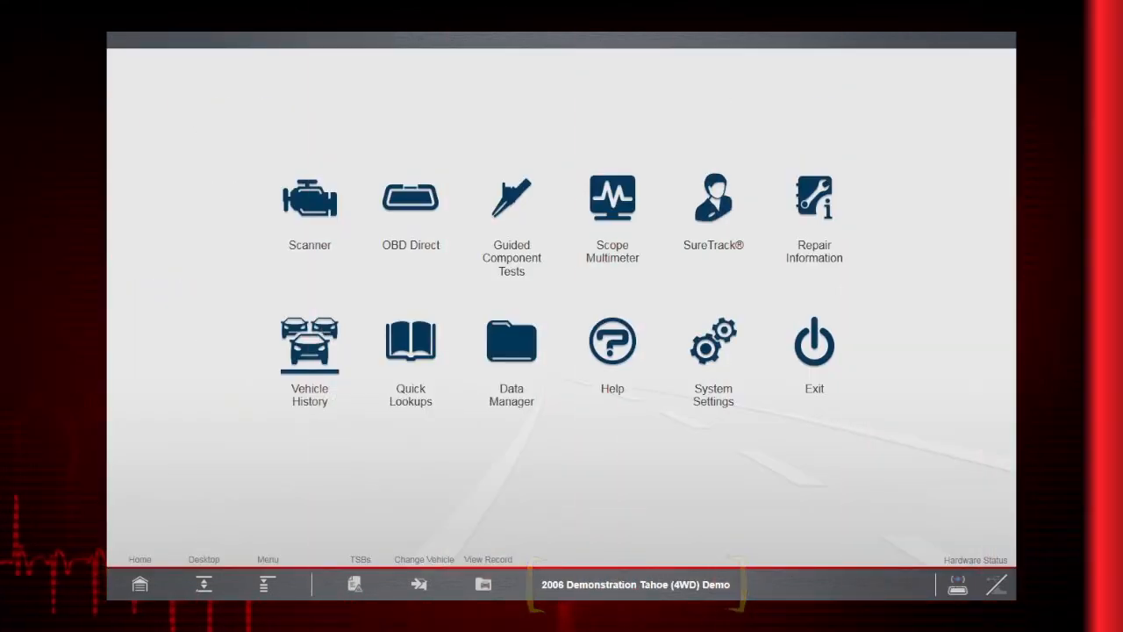